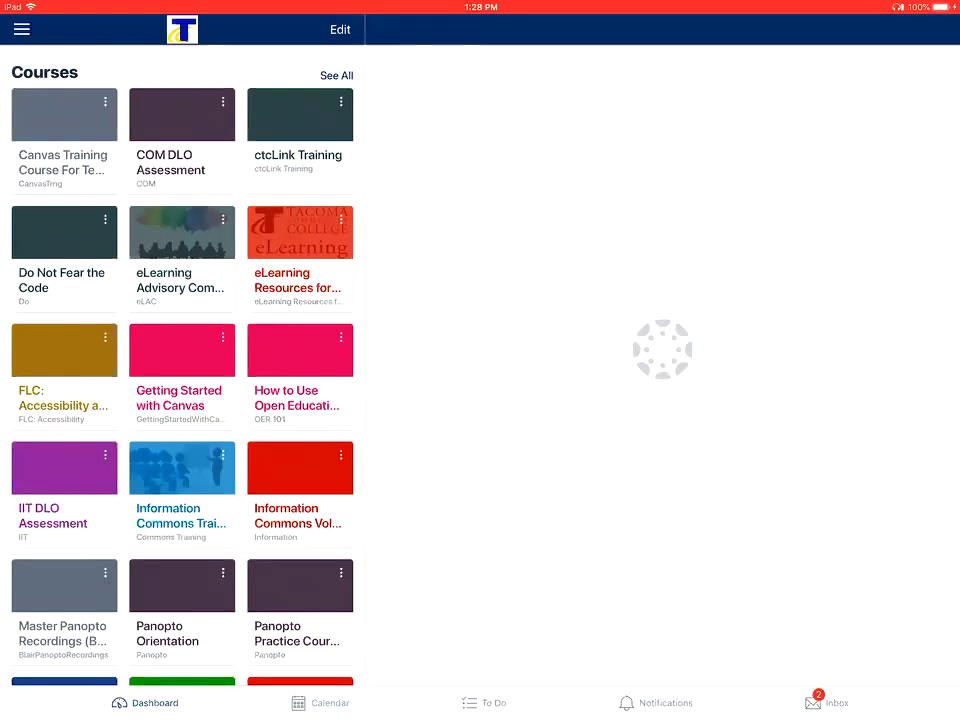
- Navigate from the hamburger menu to the personal Files panel
click(22, 29)
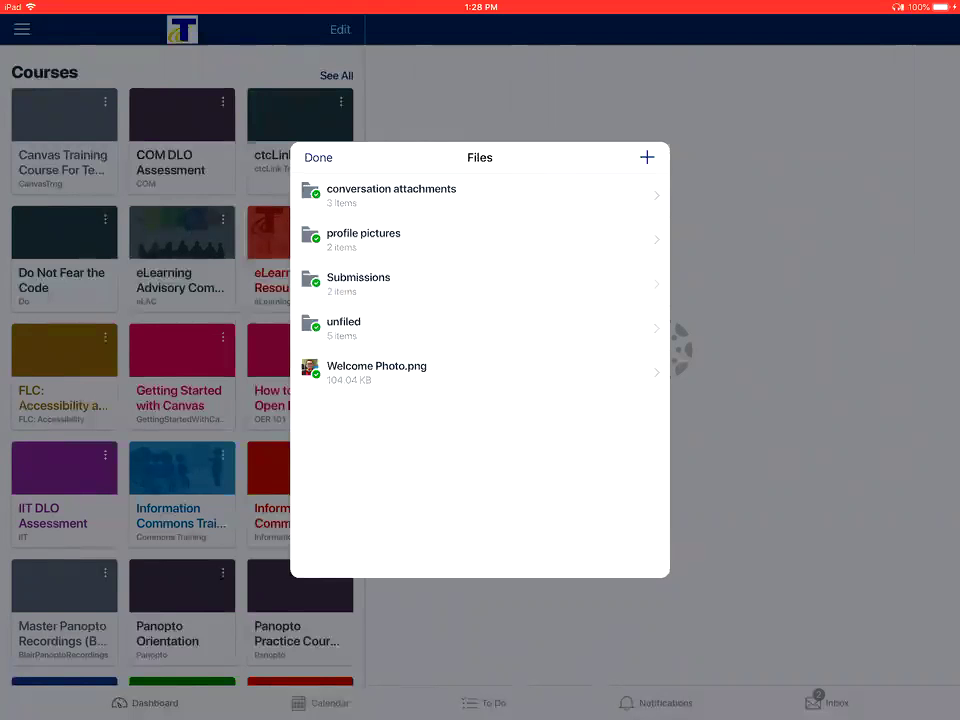
- View the conversation attachments folder, return to the top level and close Files to the Dashboard
click(390, 195)
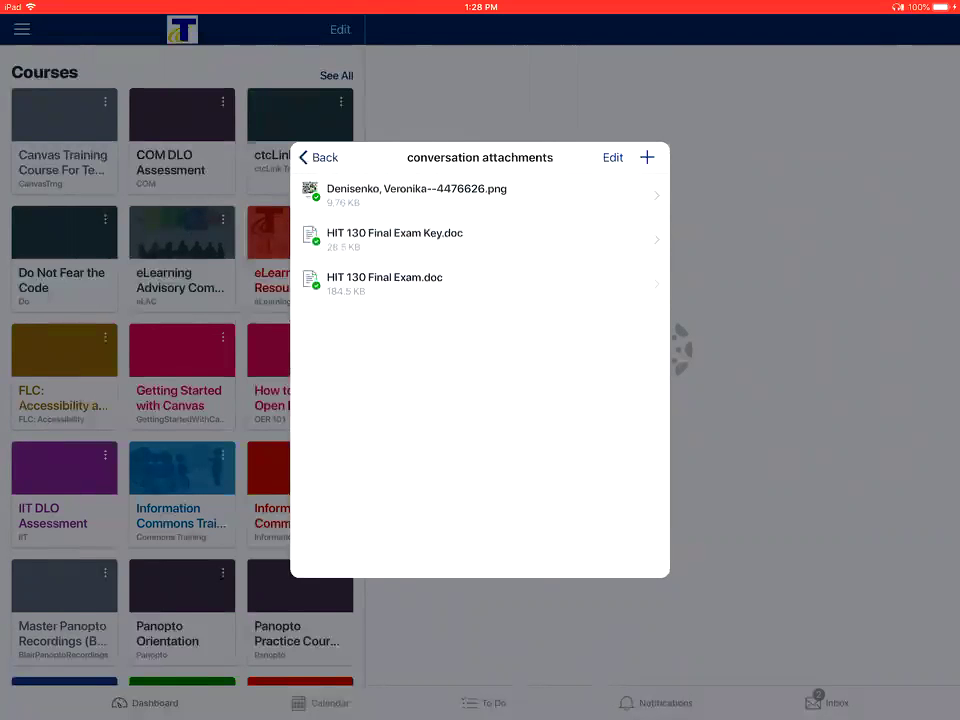
click(318, 157)
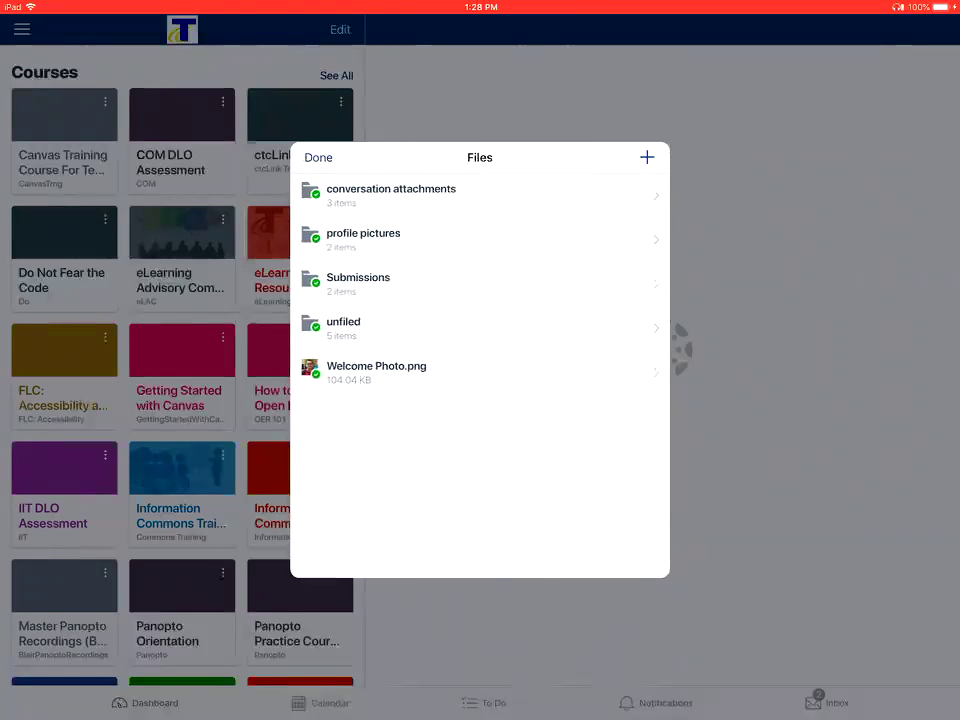
click(363, 239)
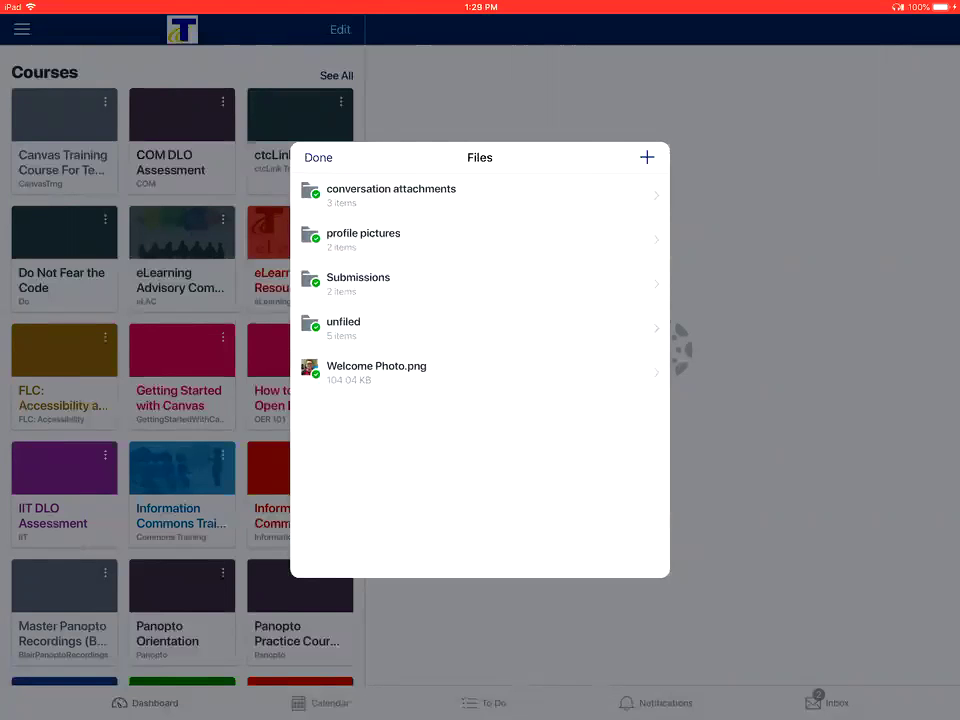
click(318, 157)
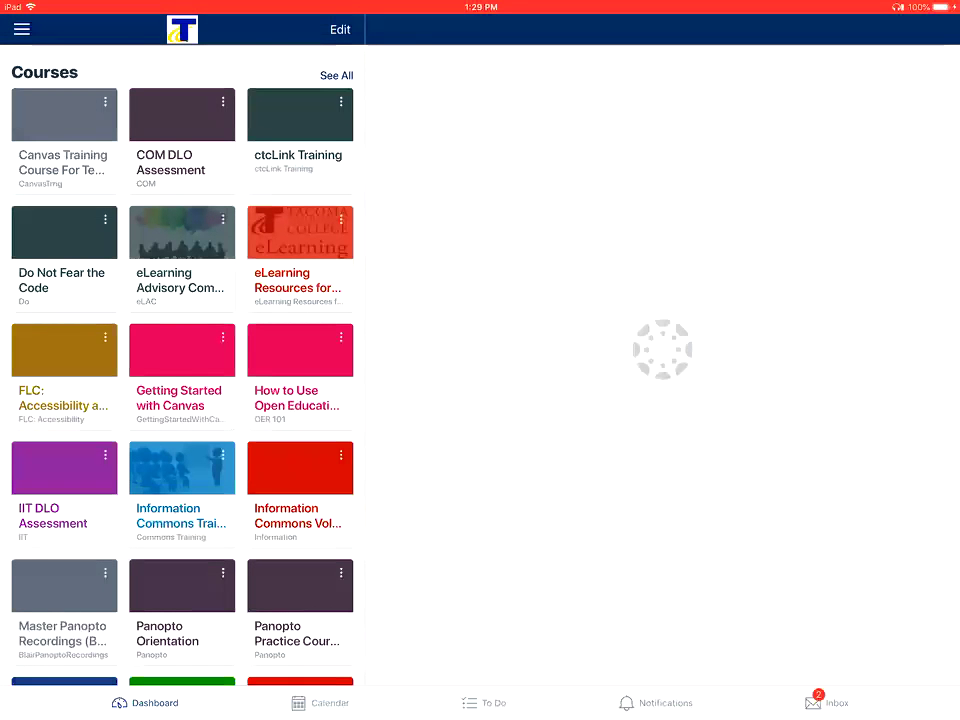